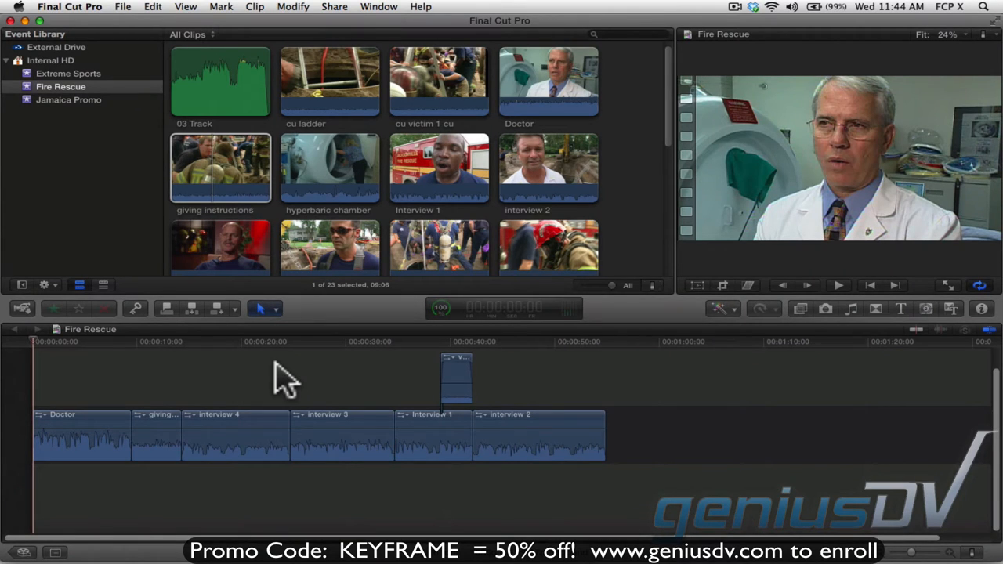
mouse_move(363, 392)
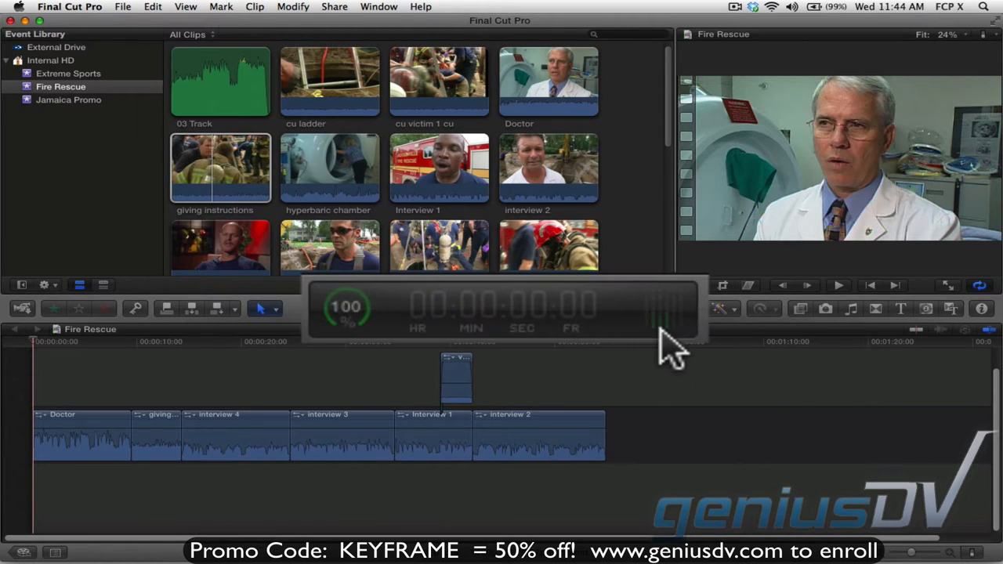
mouse_move(671, 353)
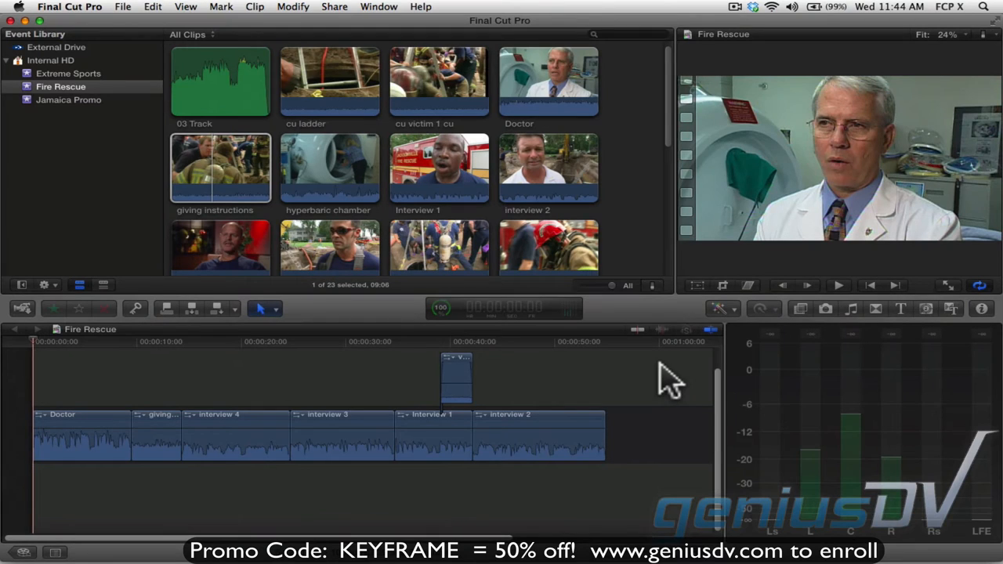
mouse_move(185, 89)
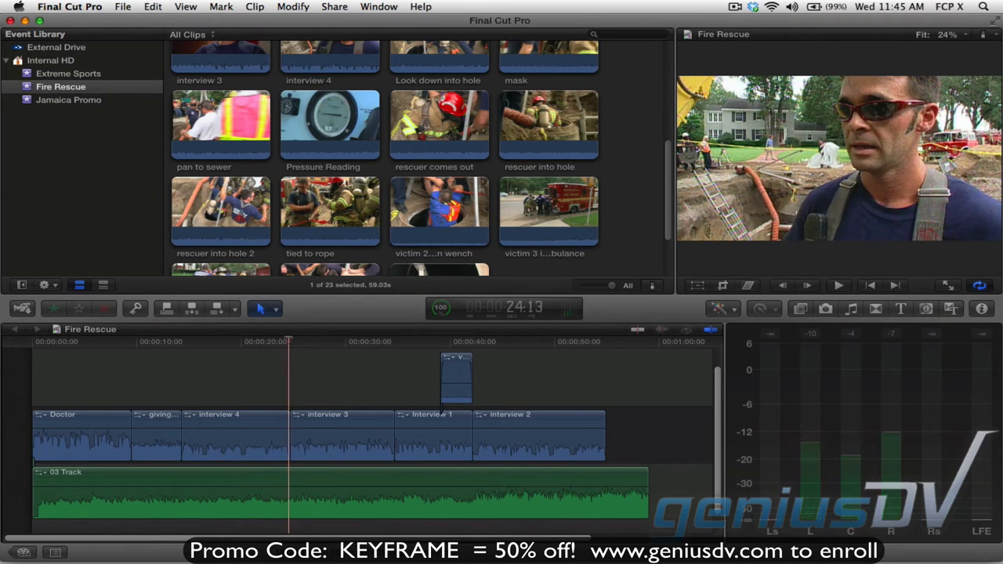
mouse_move(70, 395)
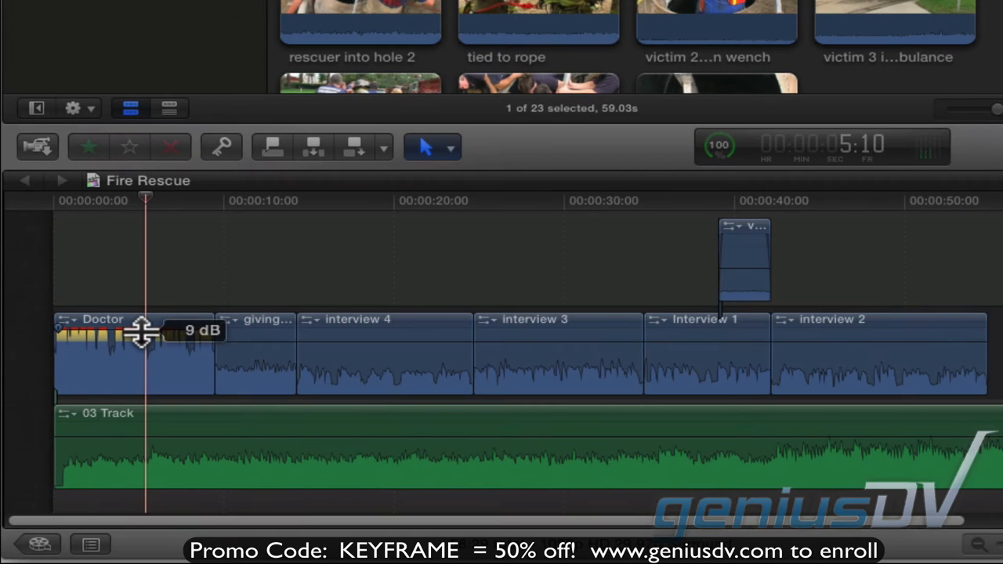
Raise the Doctor clip's volume to about 9 dB and adjust interview 4's level.
left_click_drag(141, 324, 141, 342)
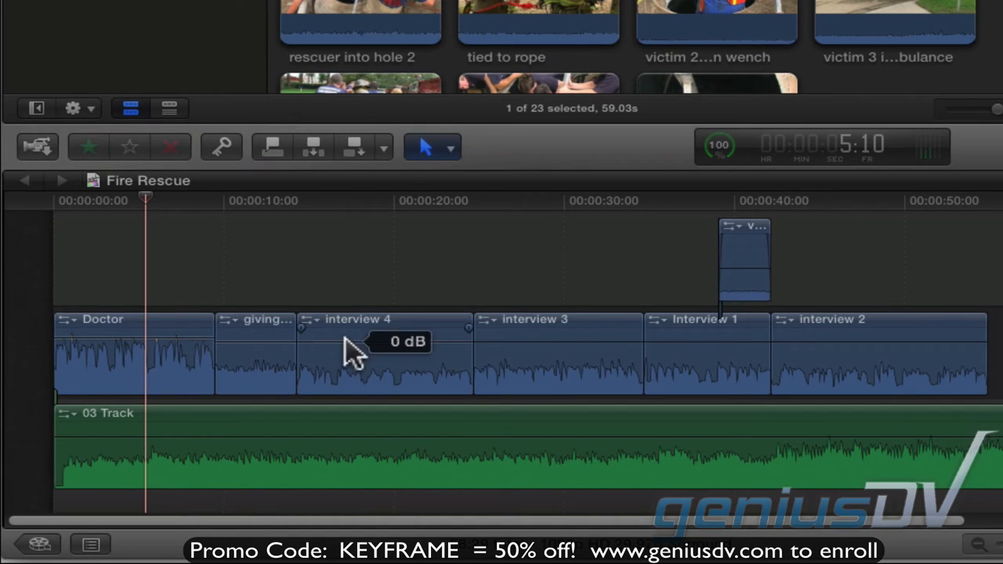
left_click_drag(352, 342, 337, 324)
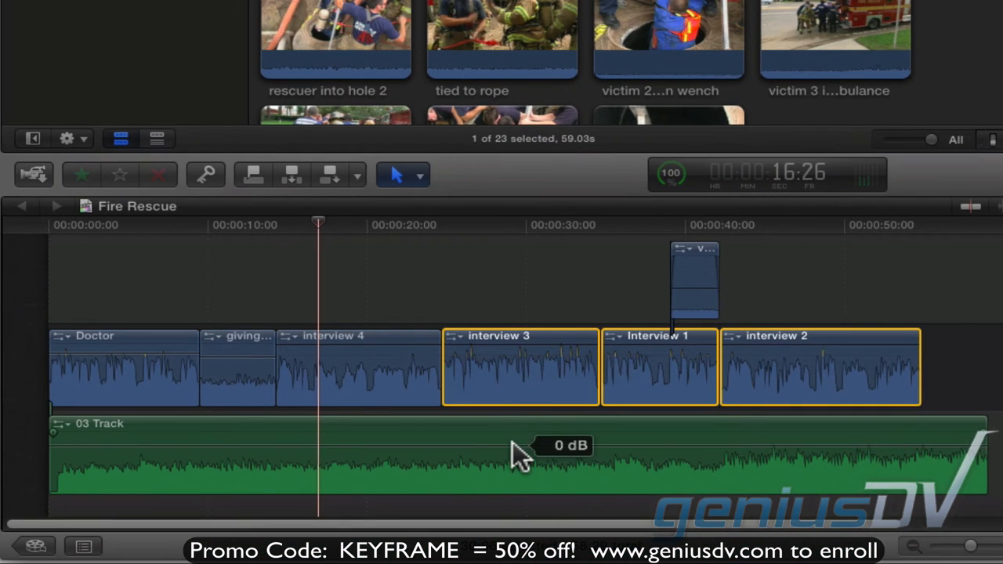
mouse_move(516, 445)
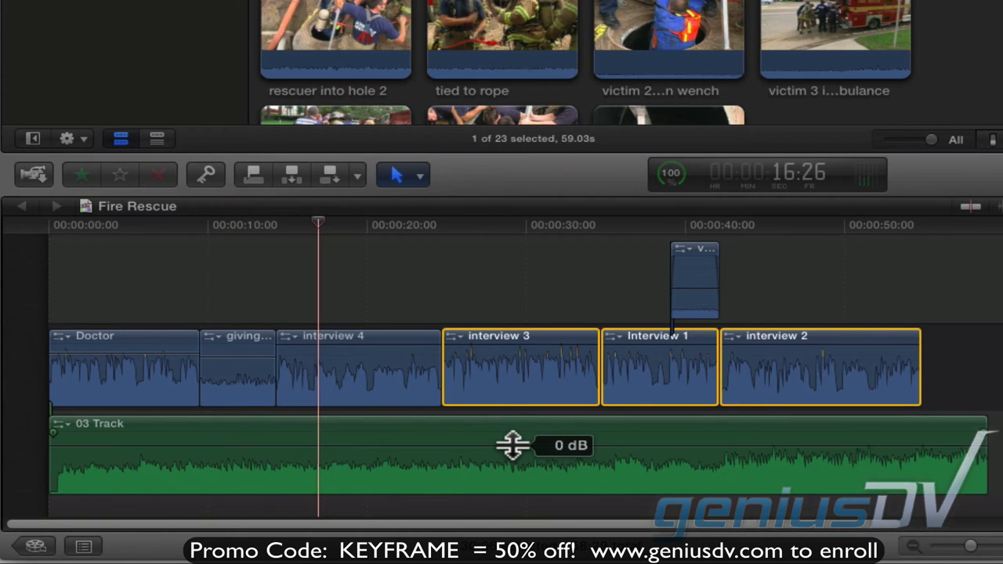
Set the 03 Track music's overall volume line under the interviews.
left_click_drag(515, 445, 514, 448)
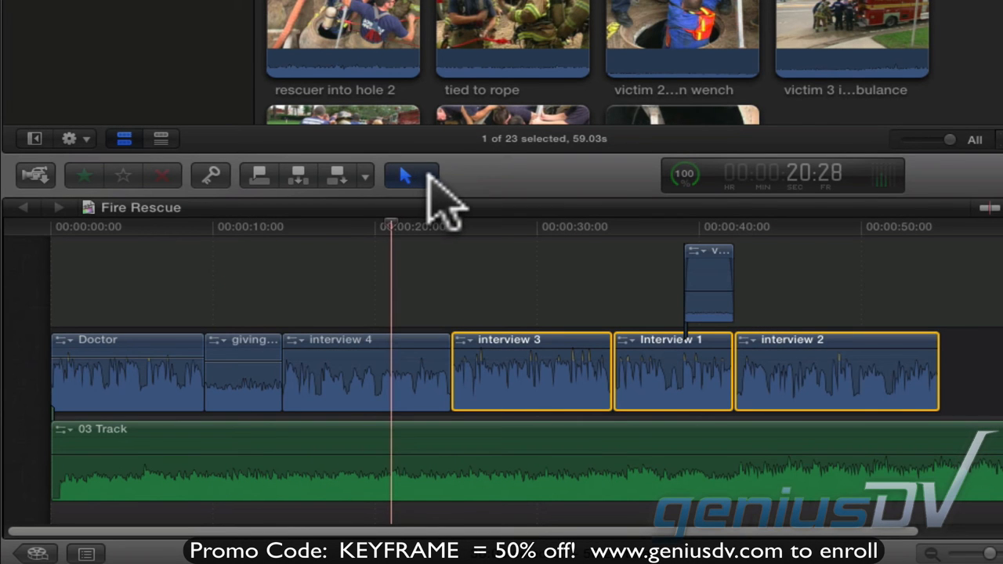
Switch to the Range Selection tool (R) and mark a range on 03 Track under giving instructions.
left_click(411, 174)
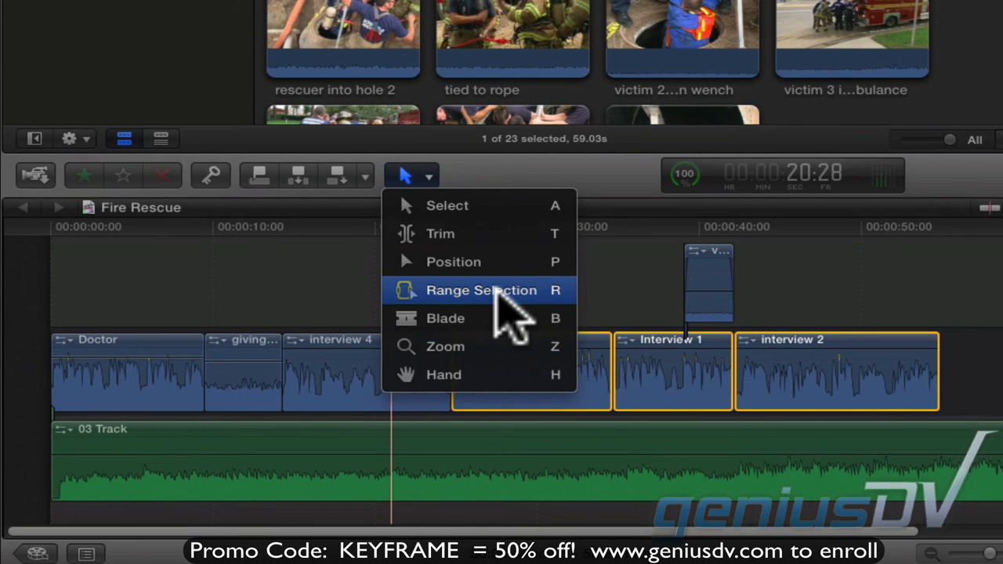
key("r")
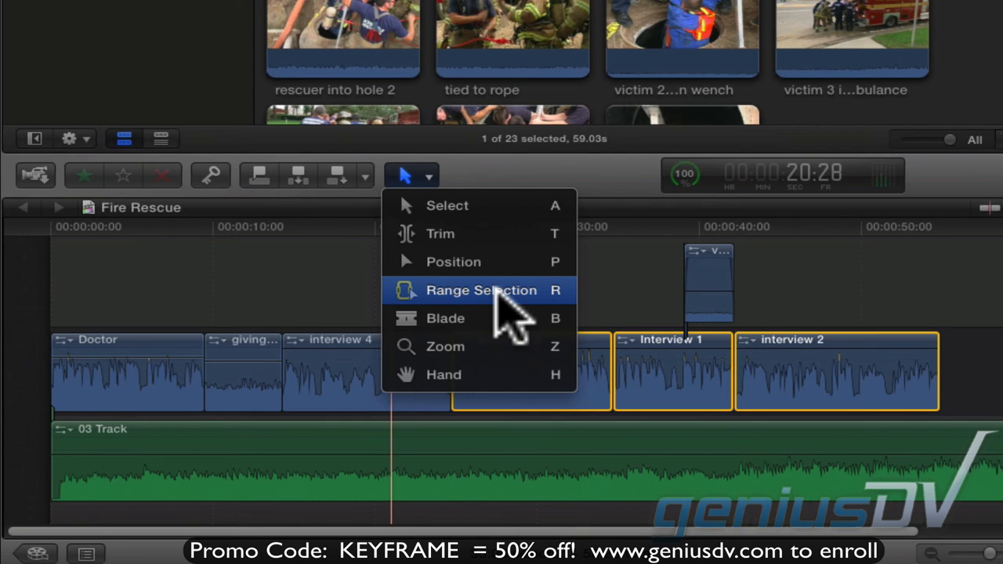
left_click(481, 290)
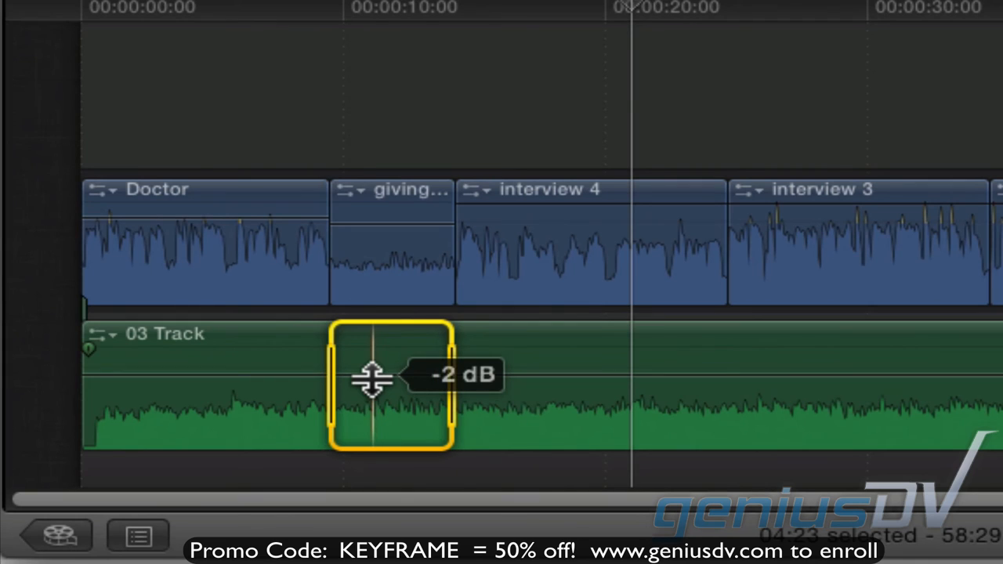
Boost the music within that range to about 9 dB, creating bounding keyframes.
left_click_drag(374, 381, 376, 364)
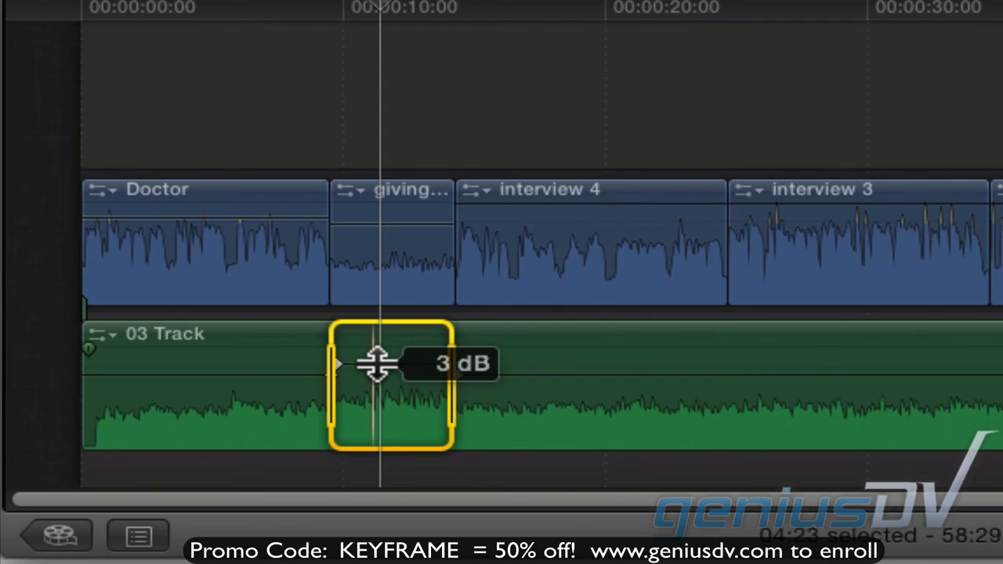
left_click_drag(376, 364, 376, 352)
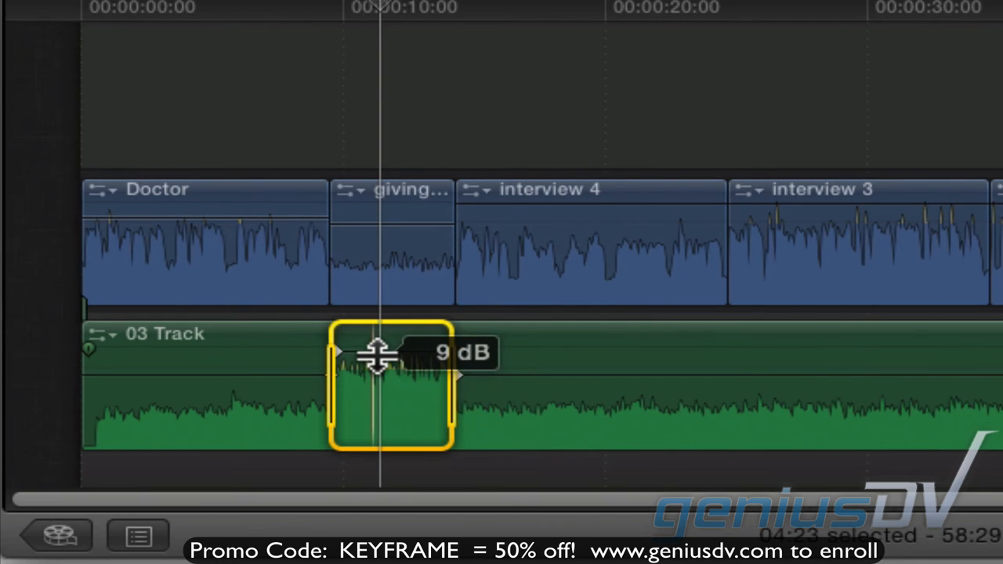
left_click_drag(379, 353, 380, 377)
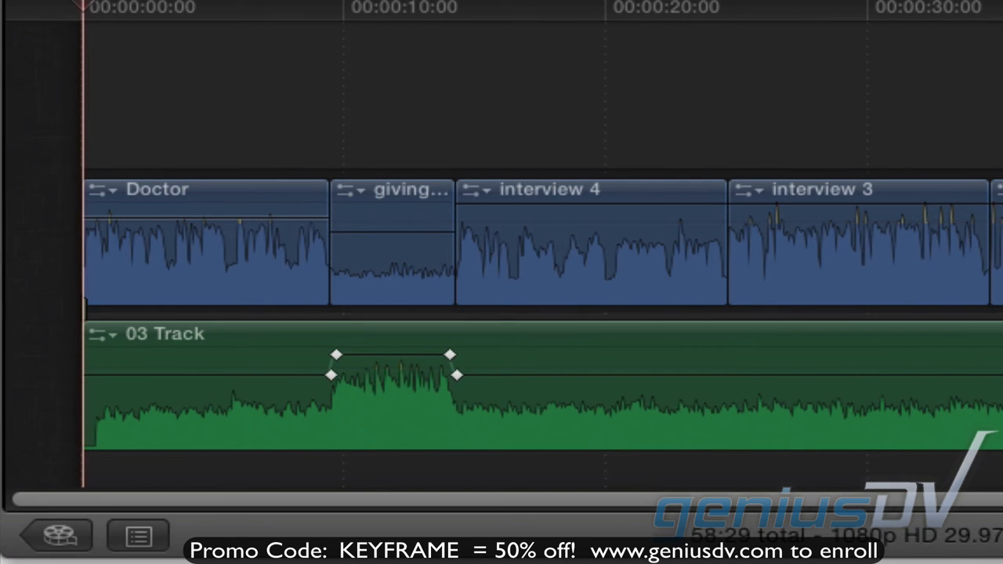
left_click(392, 376)
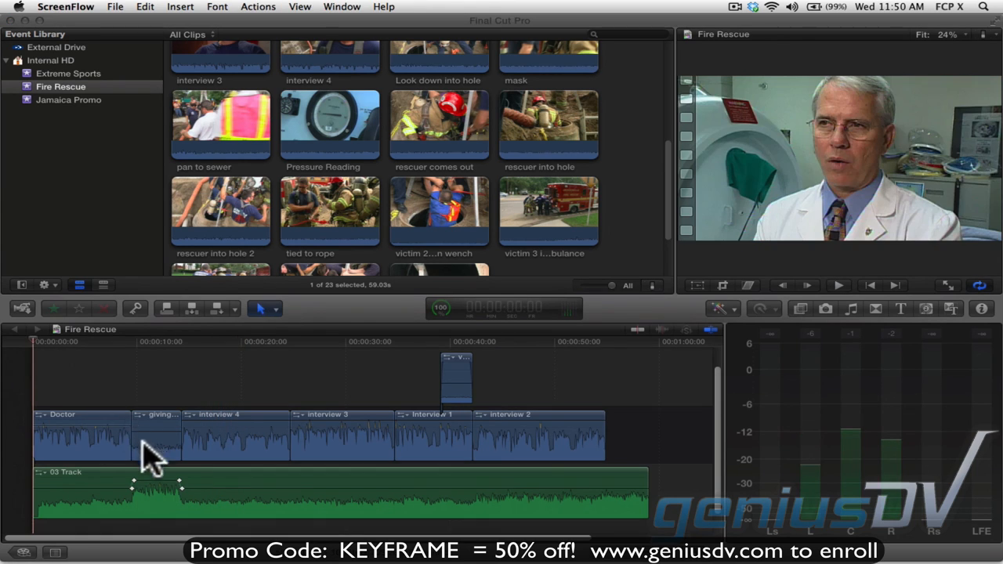
mouse_move(194, 511)
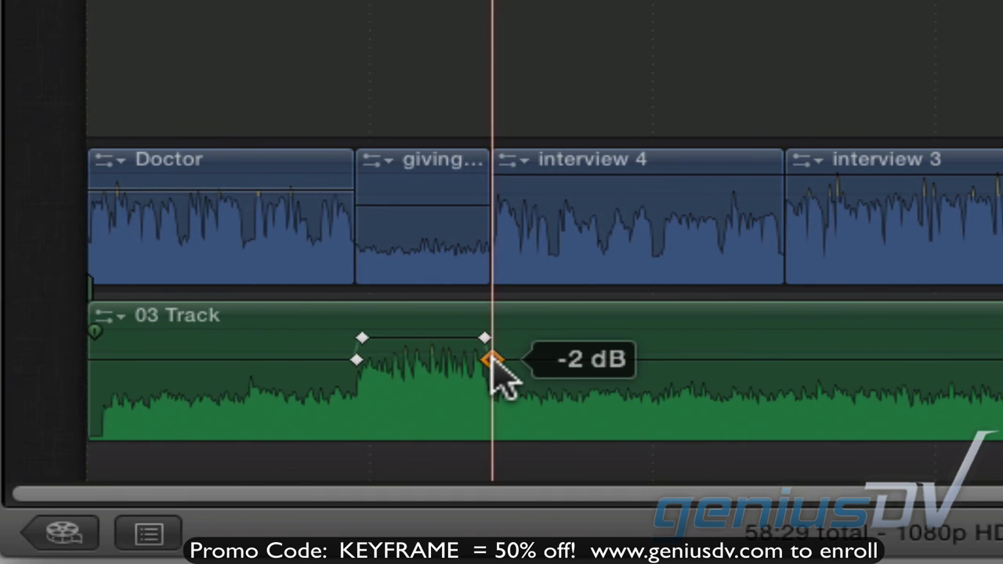
Pull the boost's end keyframe down and add a keyframe fading the music to -3 dB.
left_click_drag(493, 360, 595, 360)
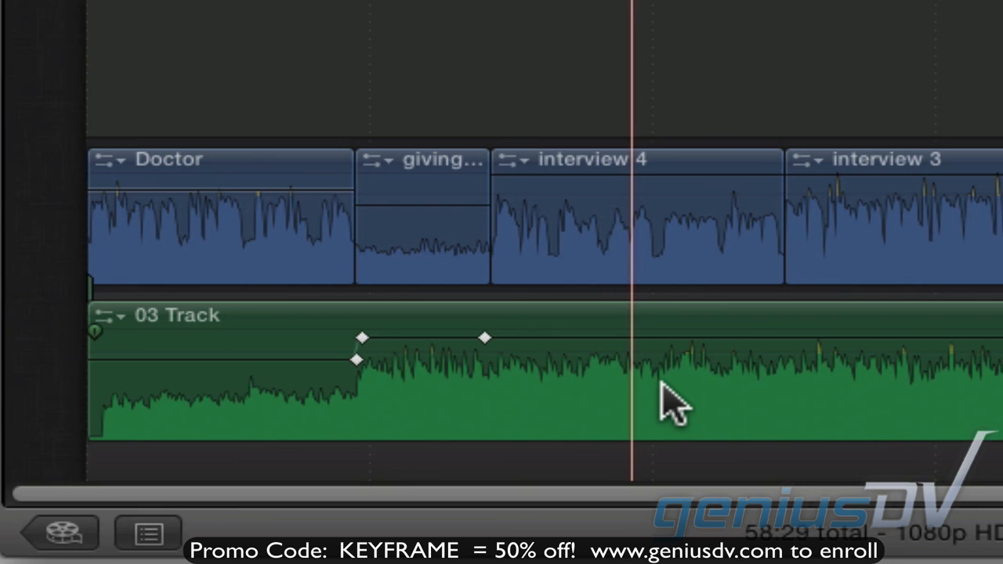
mouse_move(639, 373)
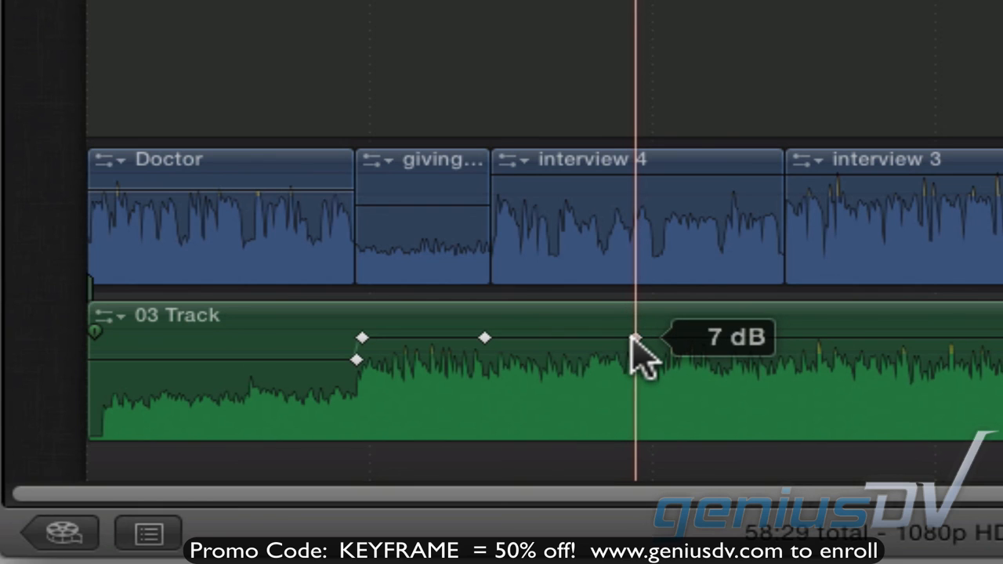
left_click_drag(635, 339, 635, 358)
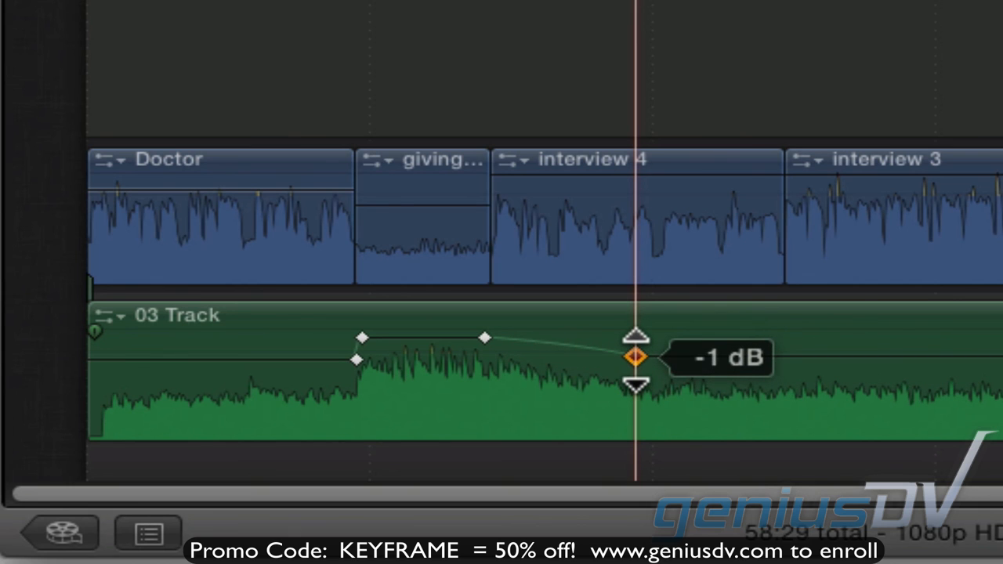
left_click_drag(636, 358, 636, 364)
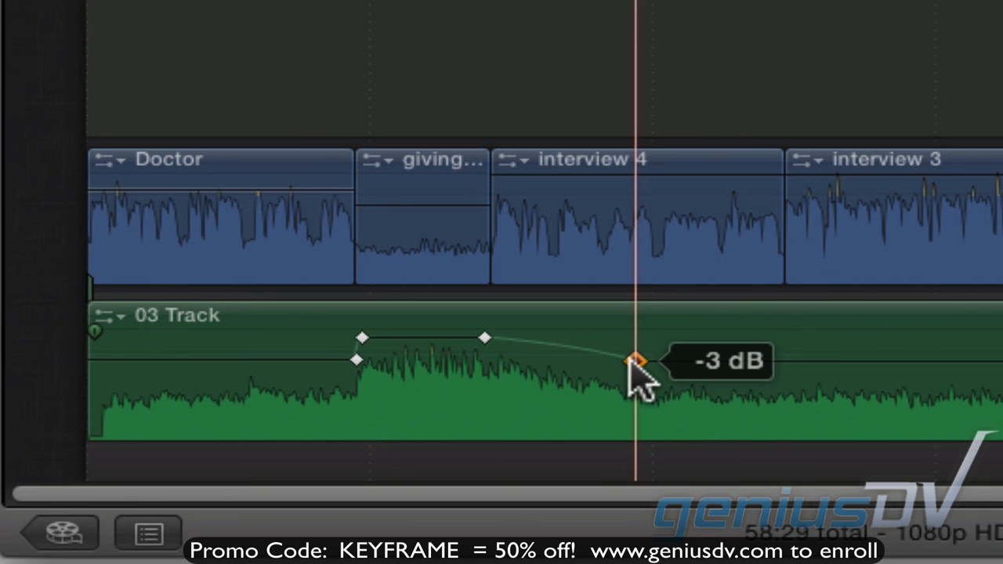